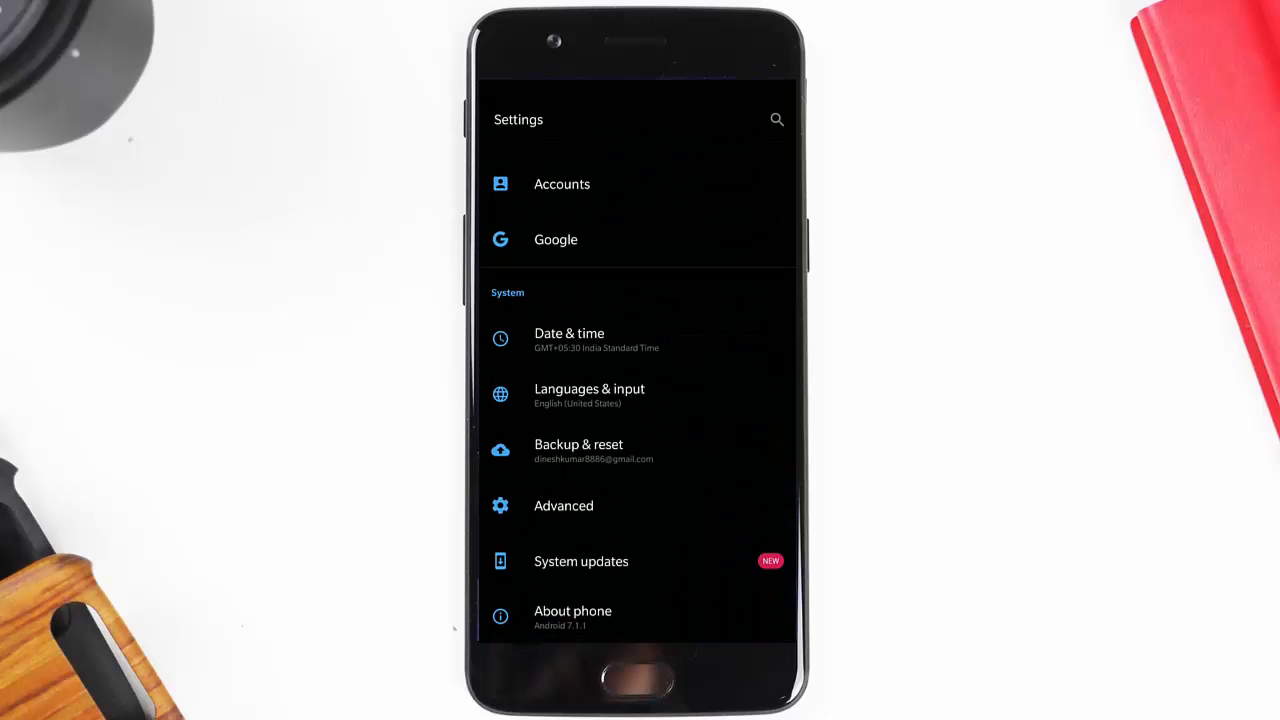
Launch the installed Opera Free VPN app from the Play Store, showing disconnected status.
left_click(581, 561)
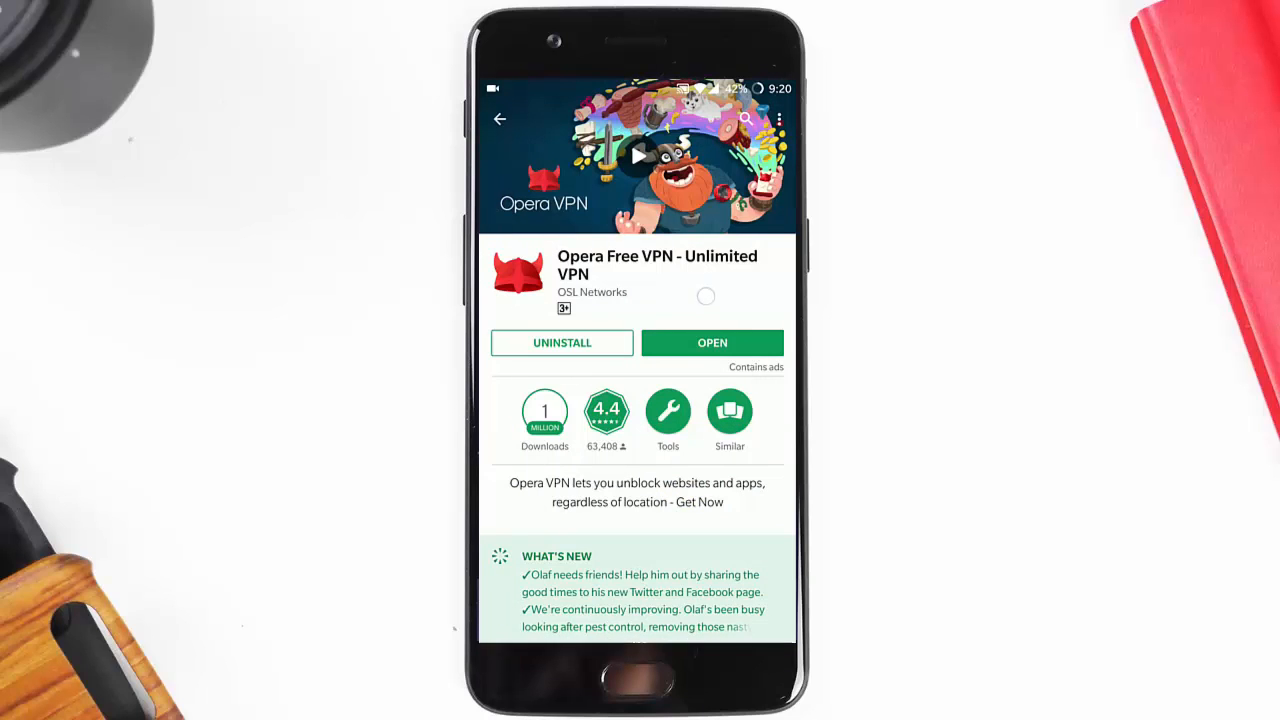
left_click(712, 342)
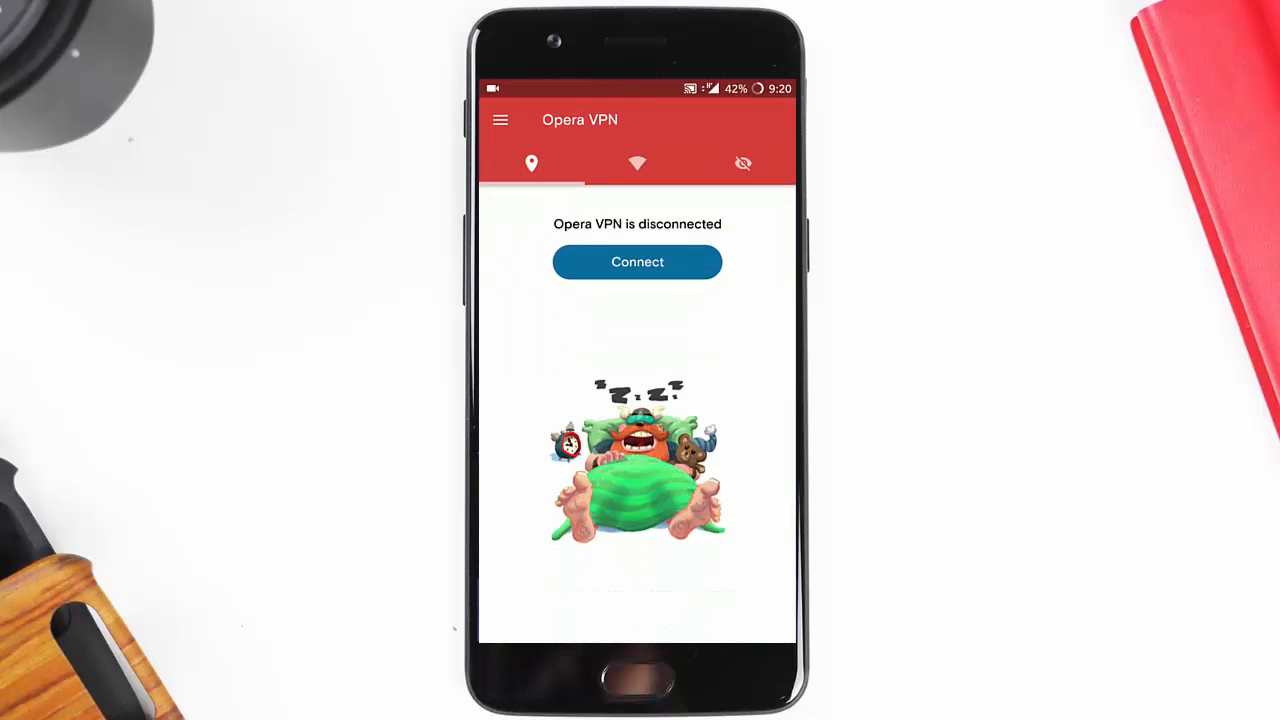
Connect Opera VPN with region Canada, then go to system settings for updates.
left_click(637, 262)
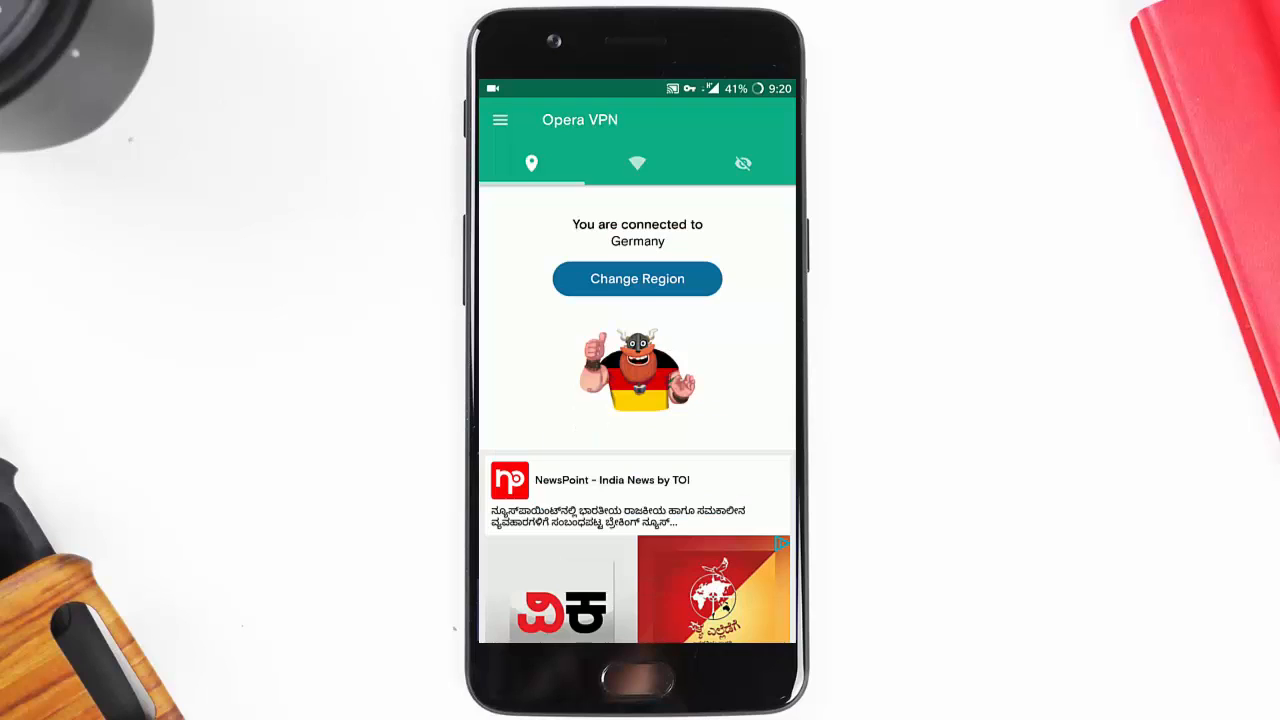
left_click(637, 279)
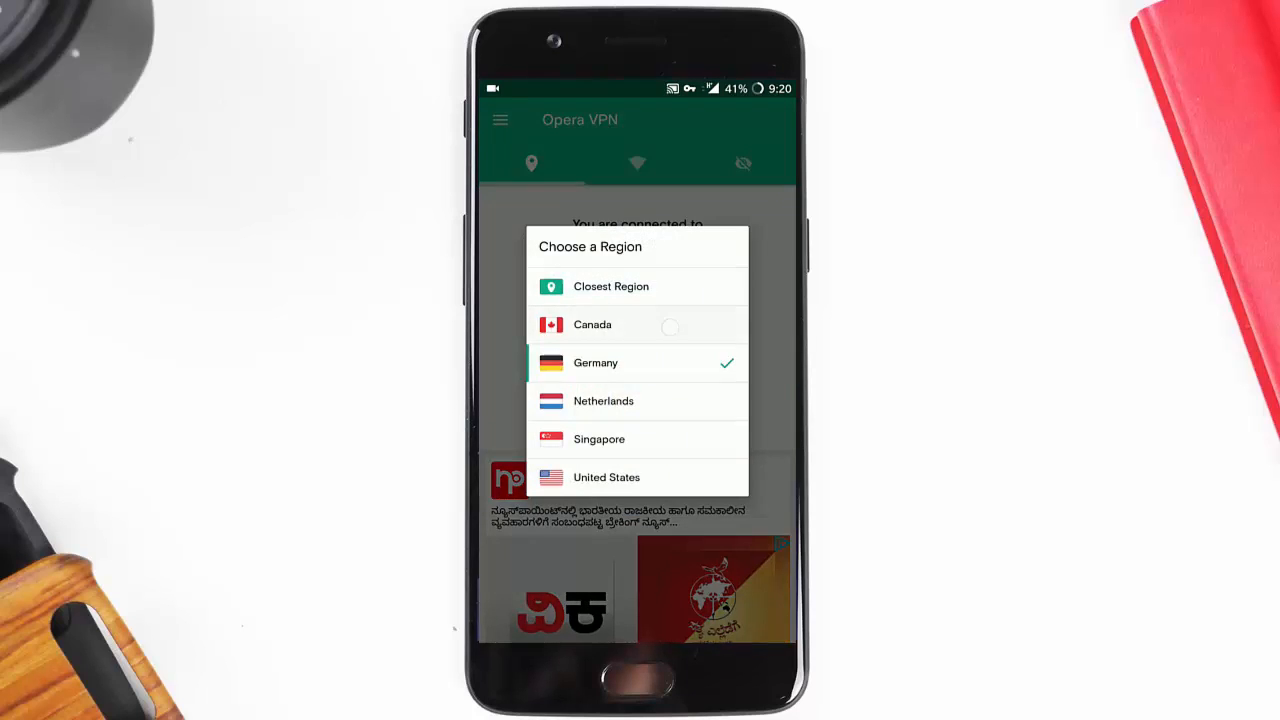
left_click(592, 324)
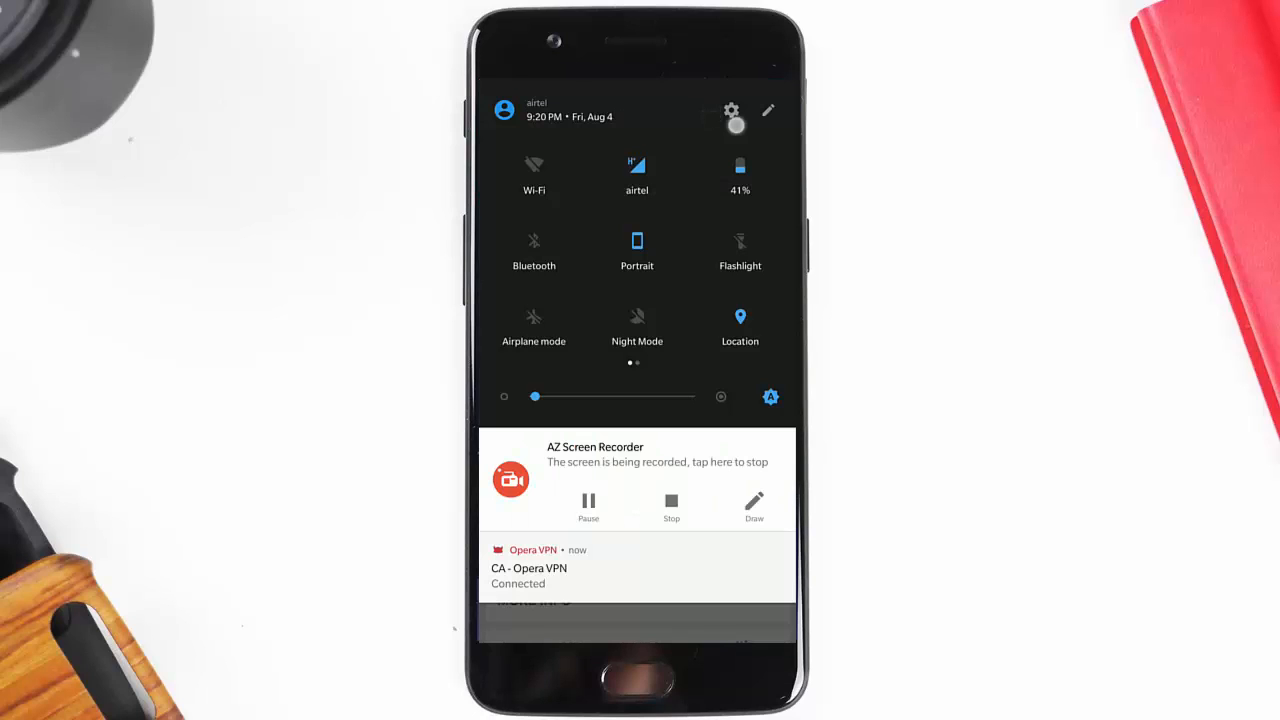
left_click(731, 111)
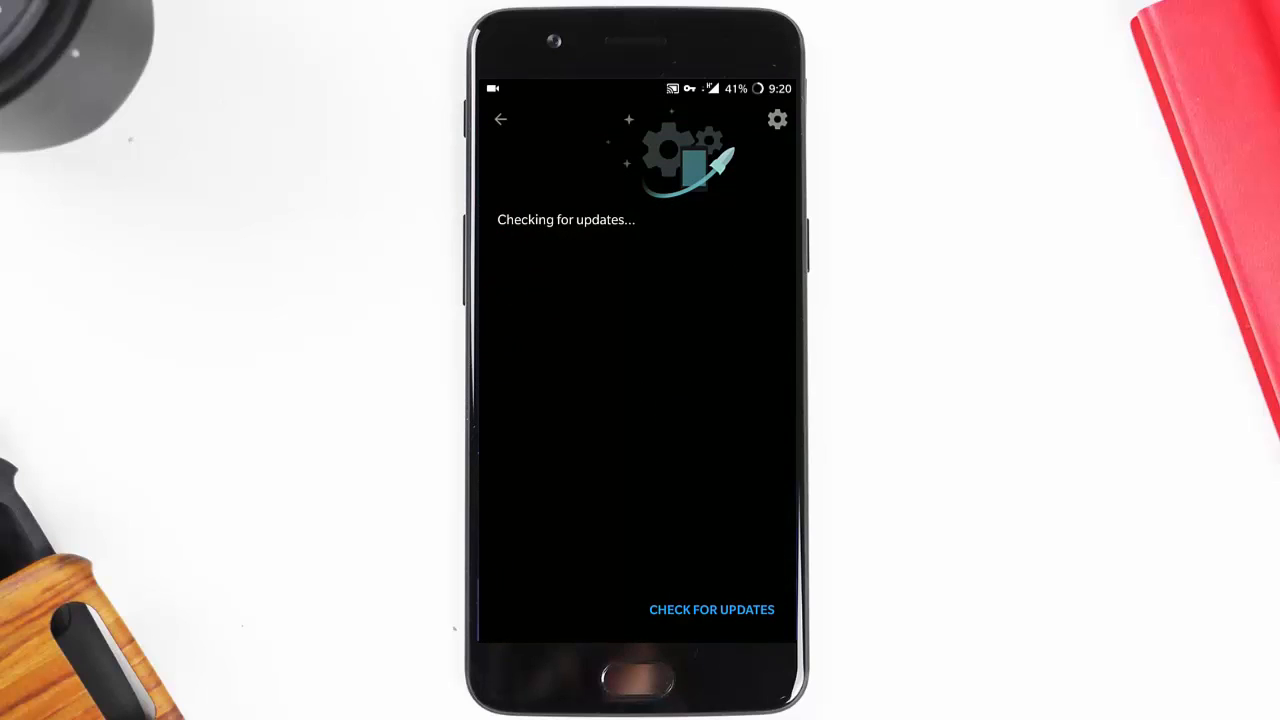